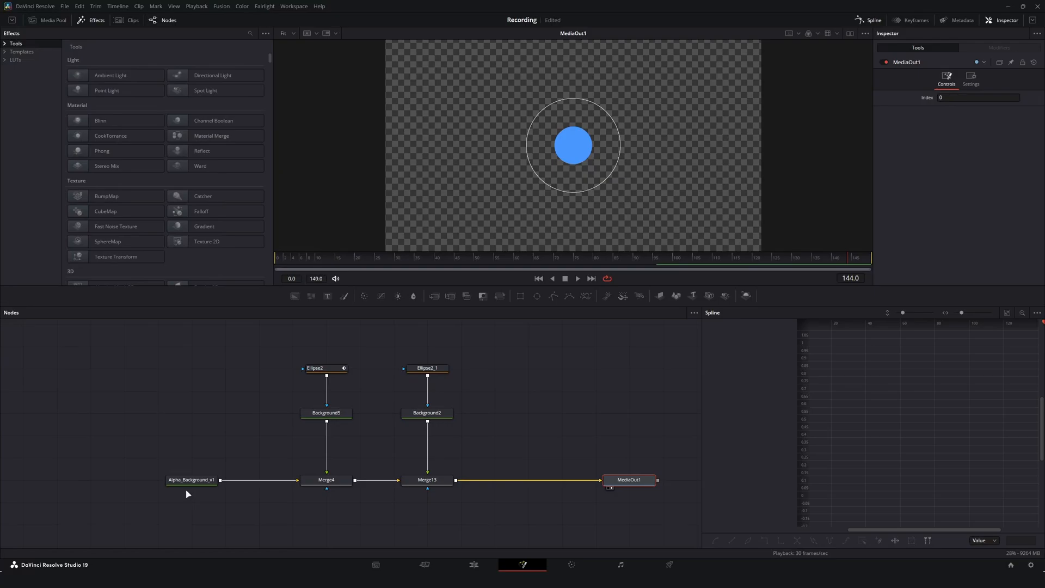
- Load Merge4, then Merge13 with the blue circle, into the viewer
left_click(326, 480)
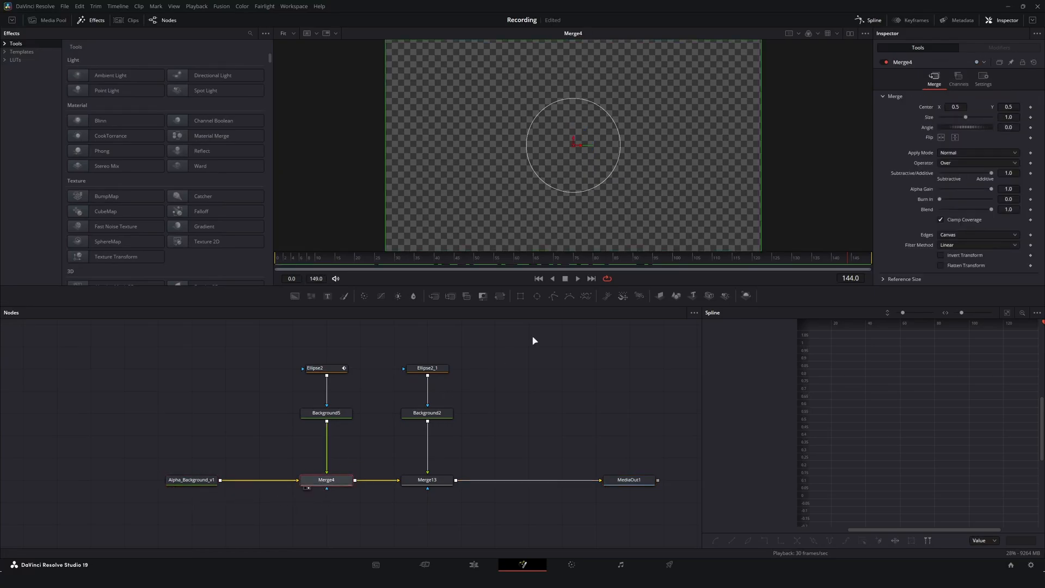
left_click(427, 479)
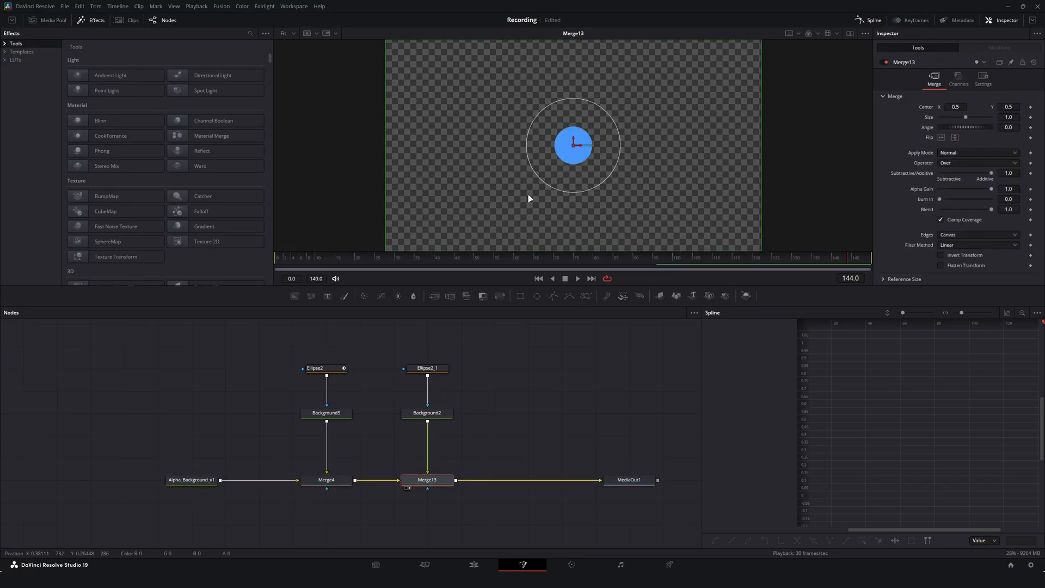
mouse_move(551, 147)
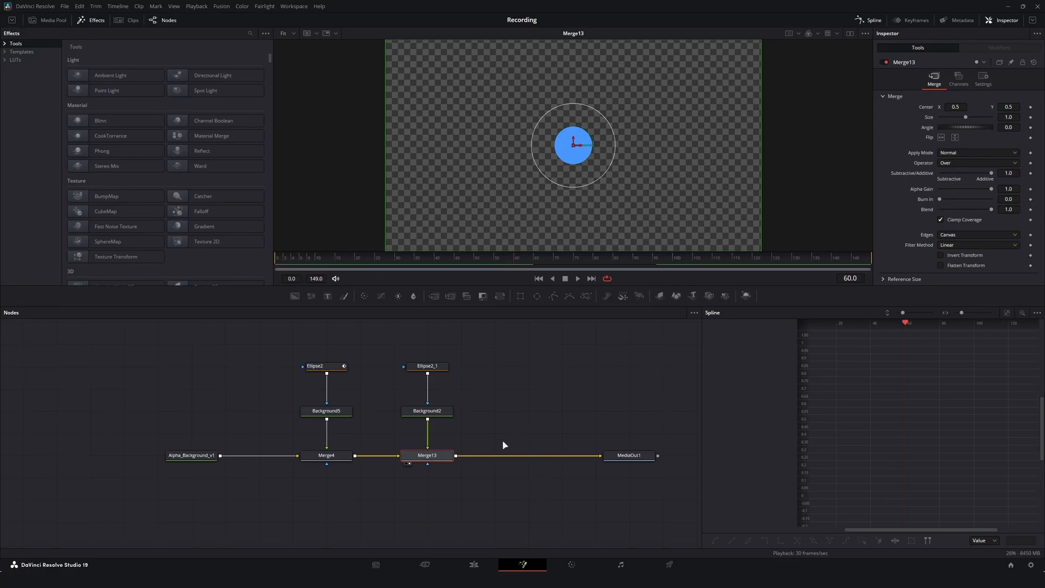
mouse_move(457, 456)
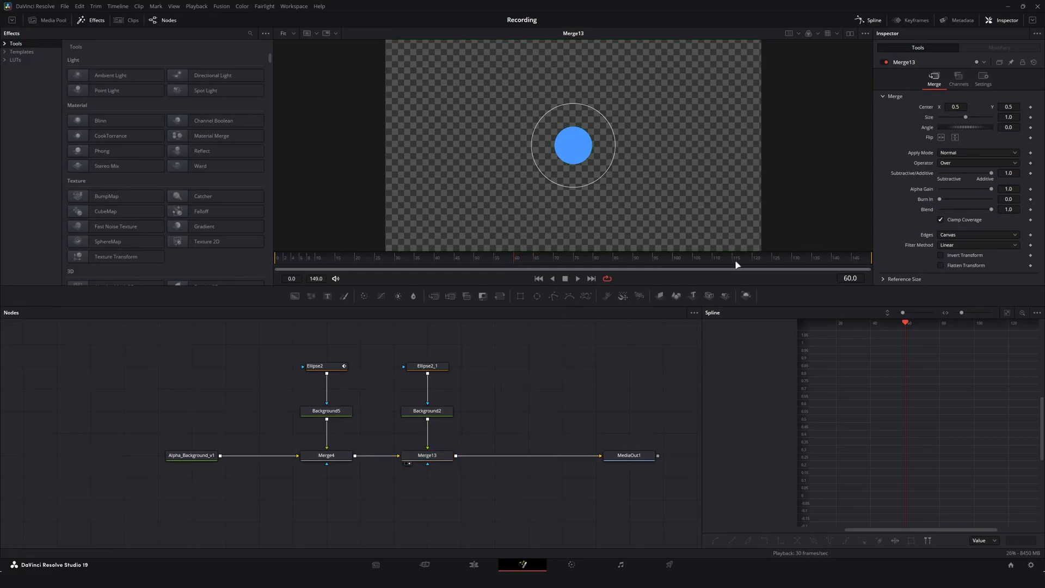
left_click(983, 78)
type("dis")
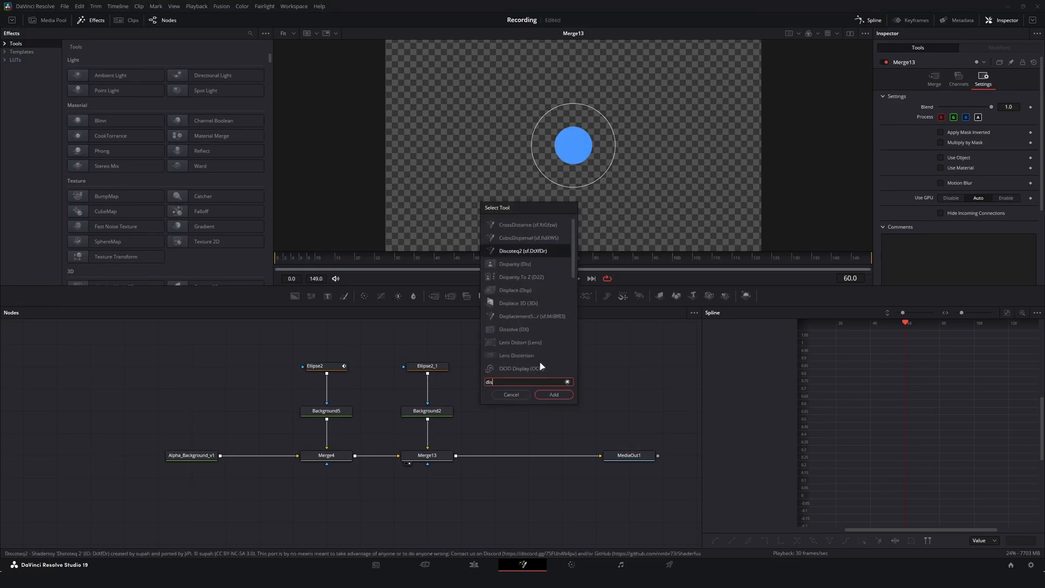
left_click(553, 394)
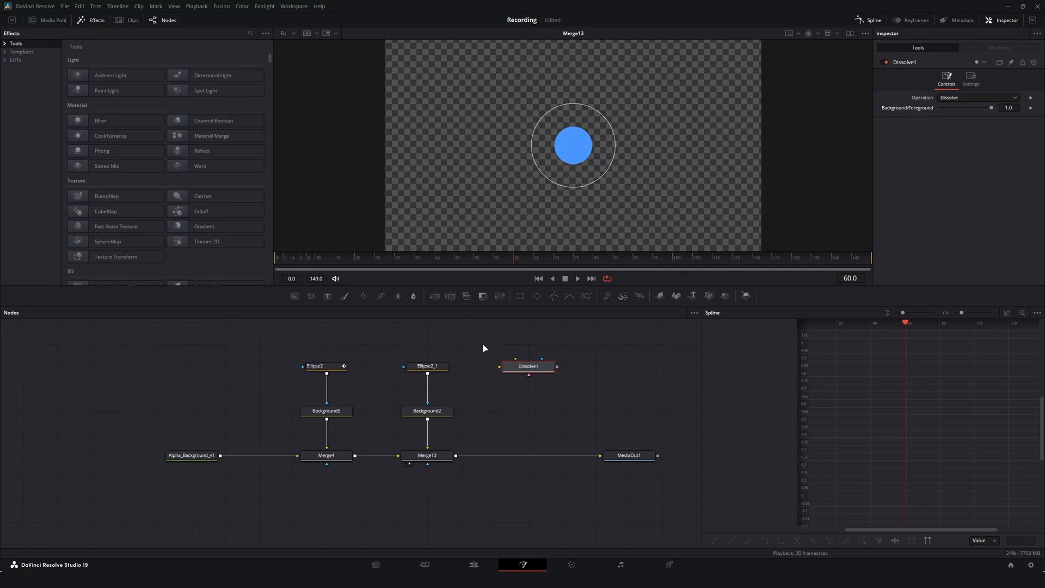
left_click(427, 366)
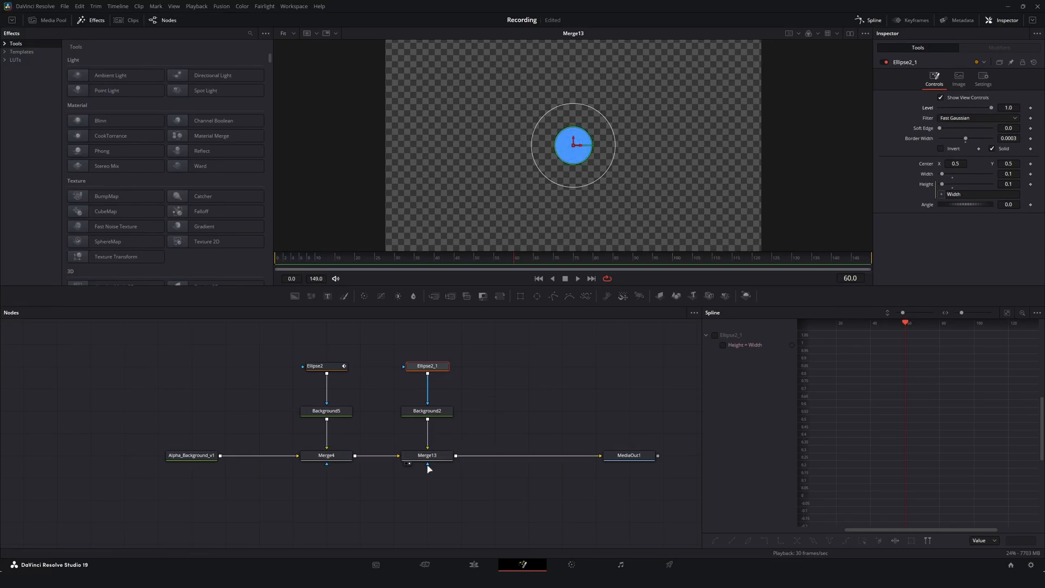
- Select Merge13 to reach its Blend parameter's Modify With options
left_click(427, 455)
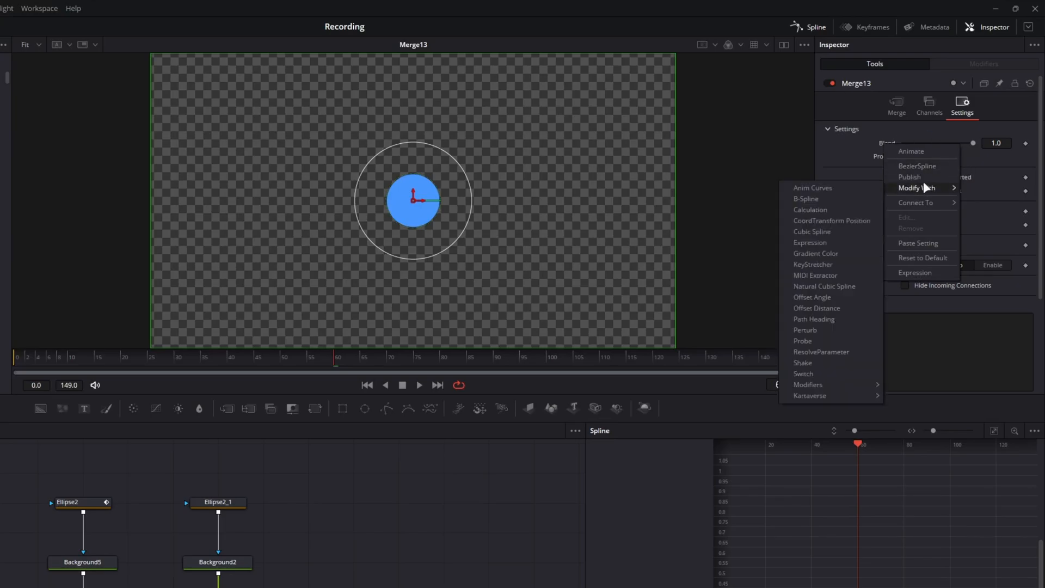
mouse_move(852, 358)
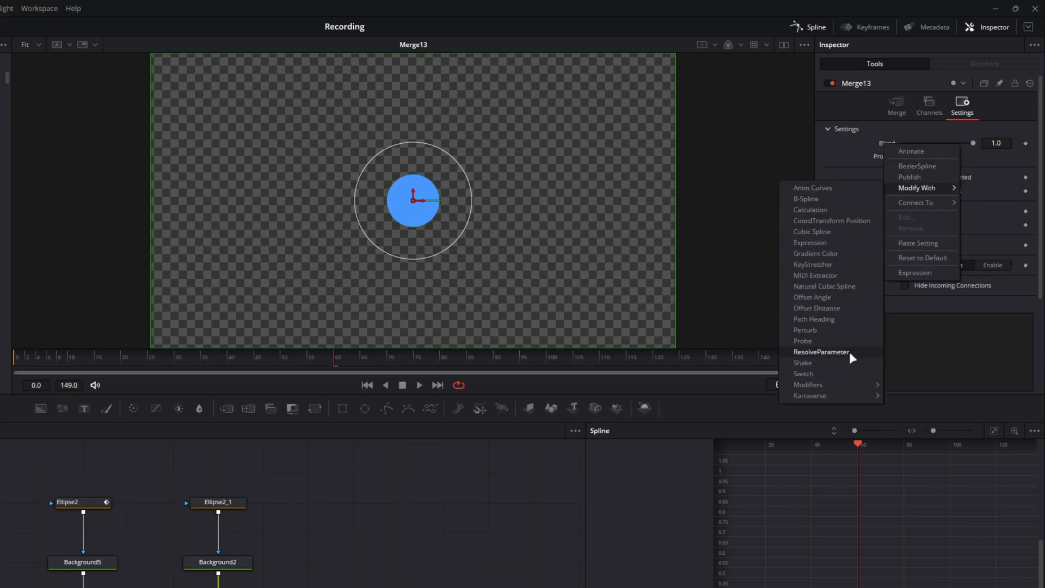
mouse_move(802, 362)
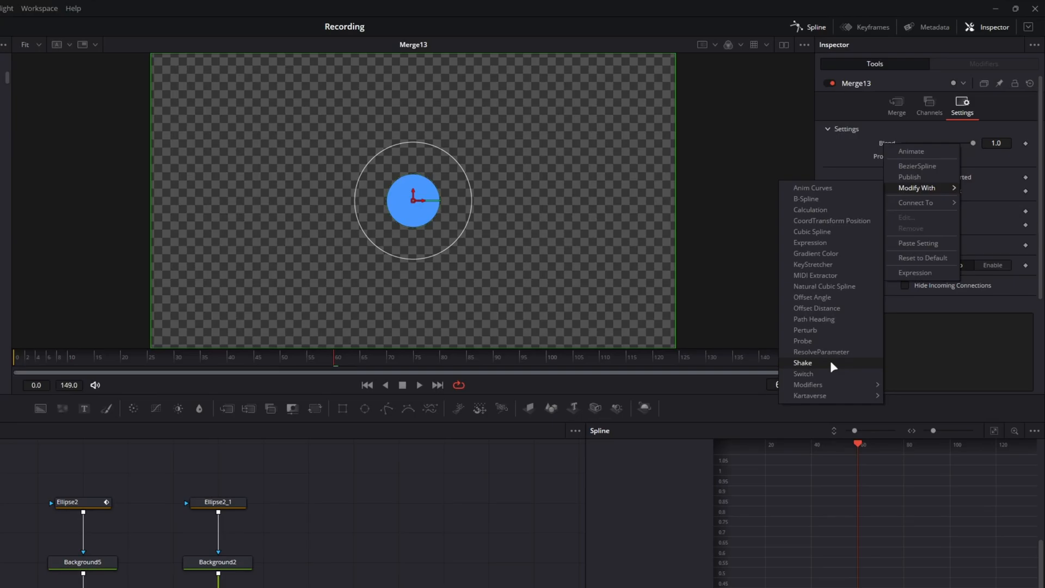
mouse_move(832, 330)
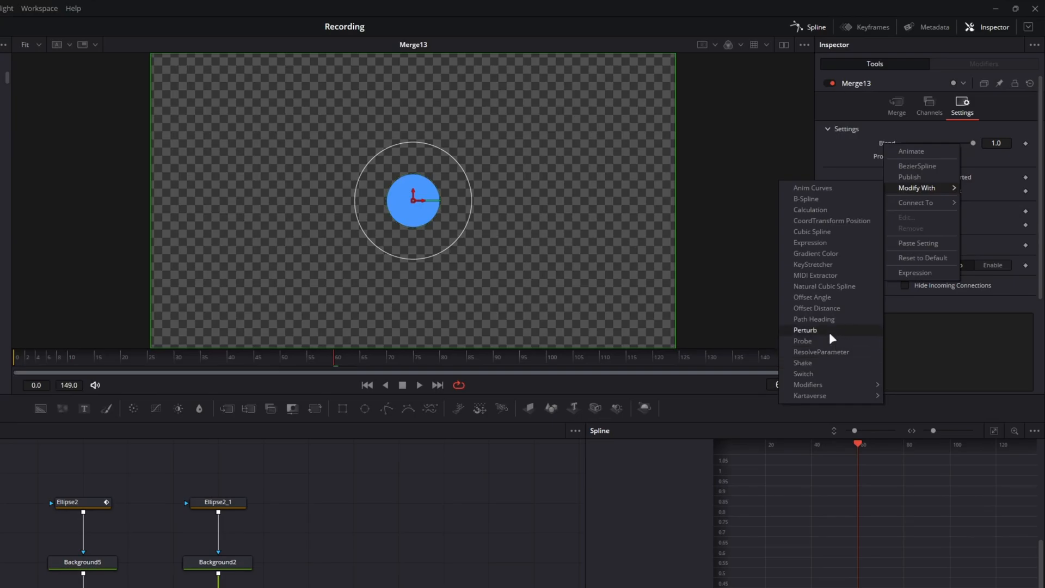
mouse_move(819, 276)
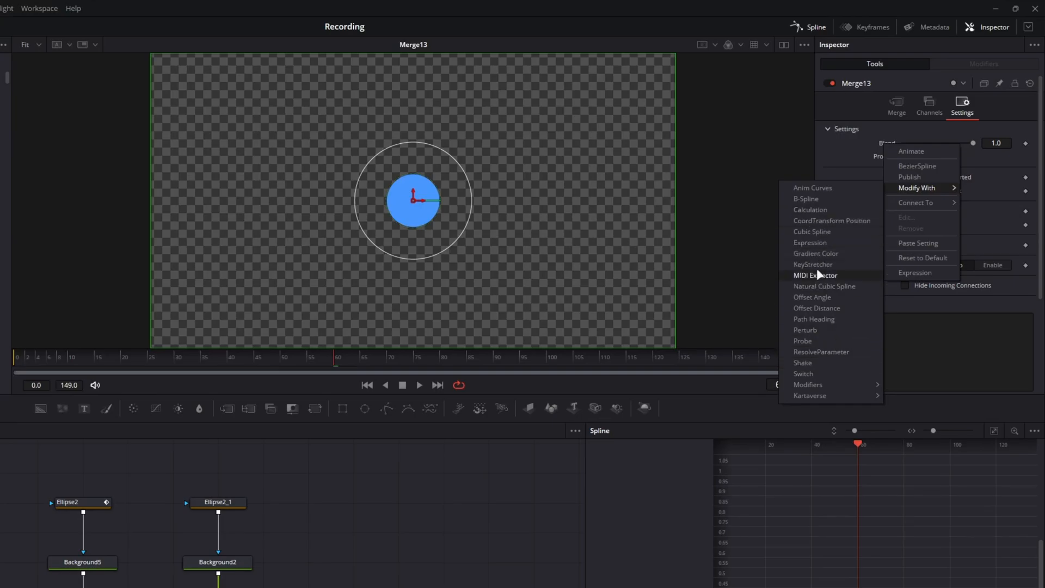
mouse_move(804, 363)
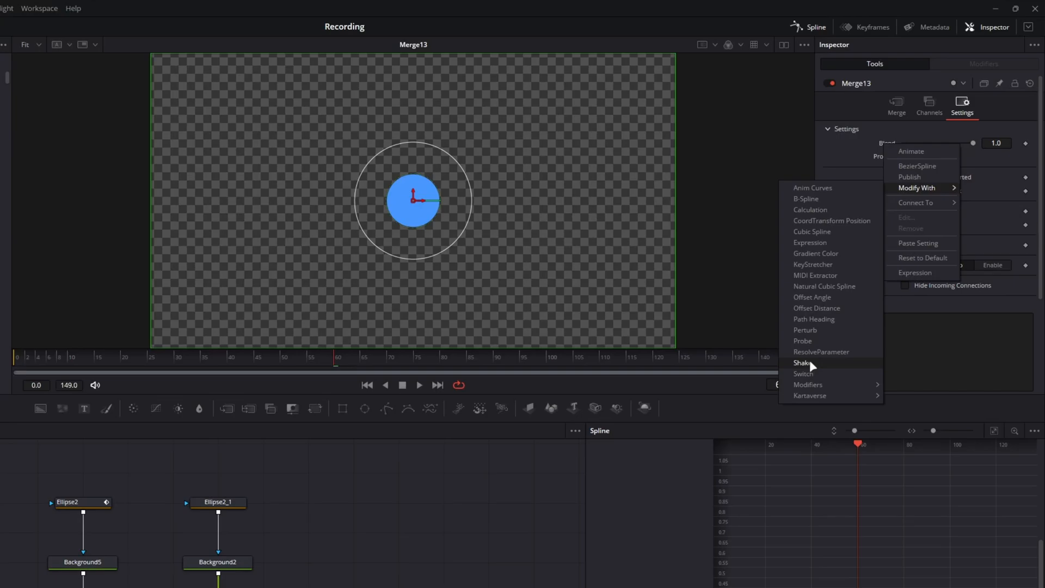
- Drive Merge13's Blend with a Shake modifier and check the changing Blend value
left_click(802, 362)
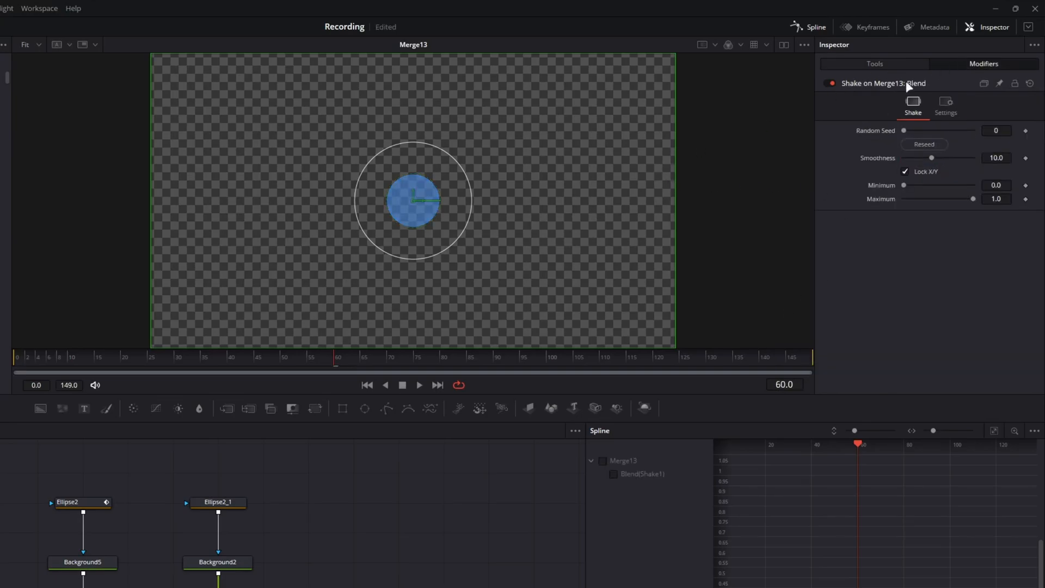
mouse_move(914, 256)
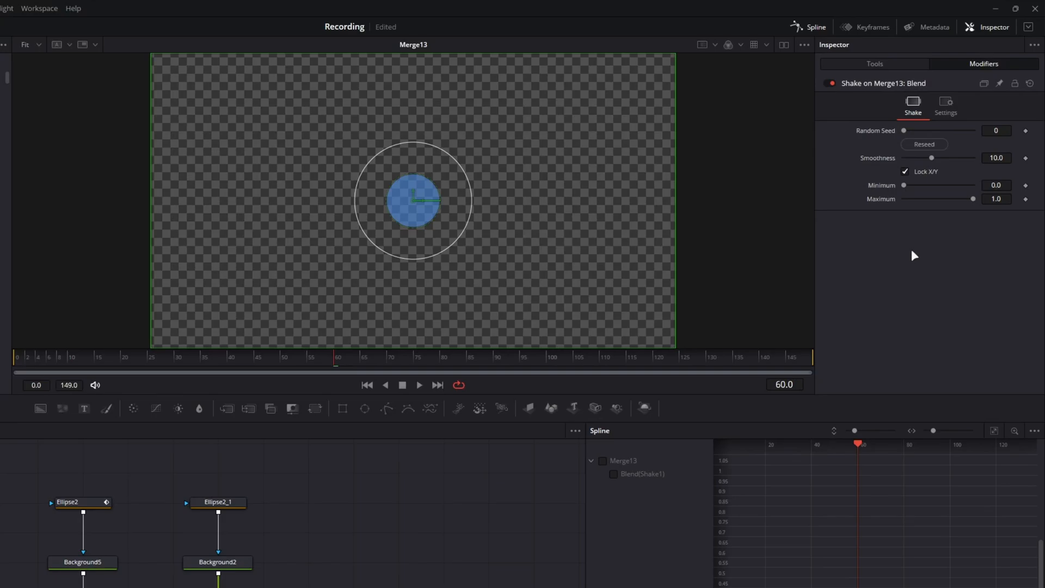
mouse_move(919, 202)
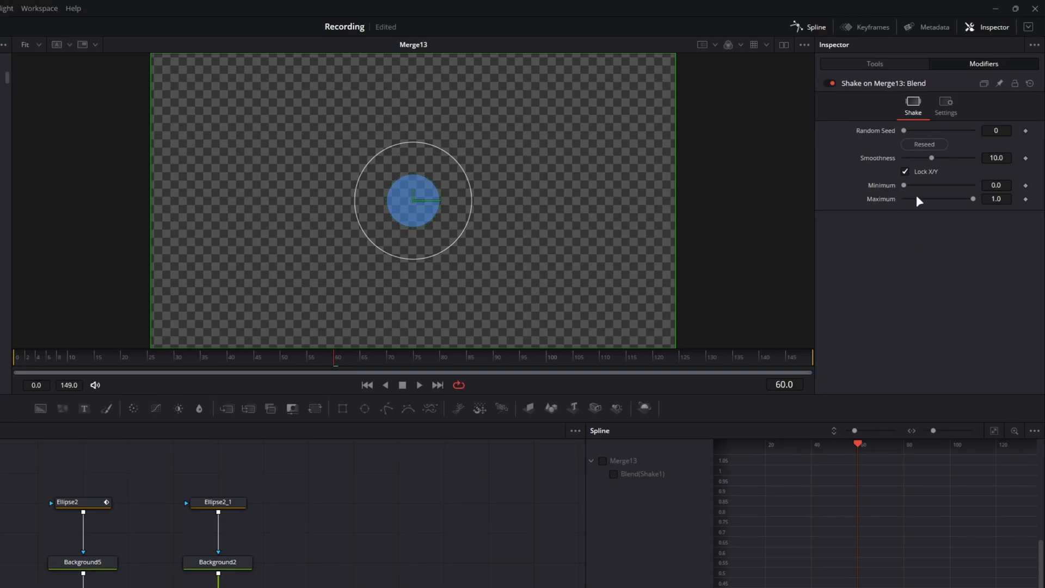
mouse_move(888, 186)
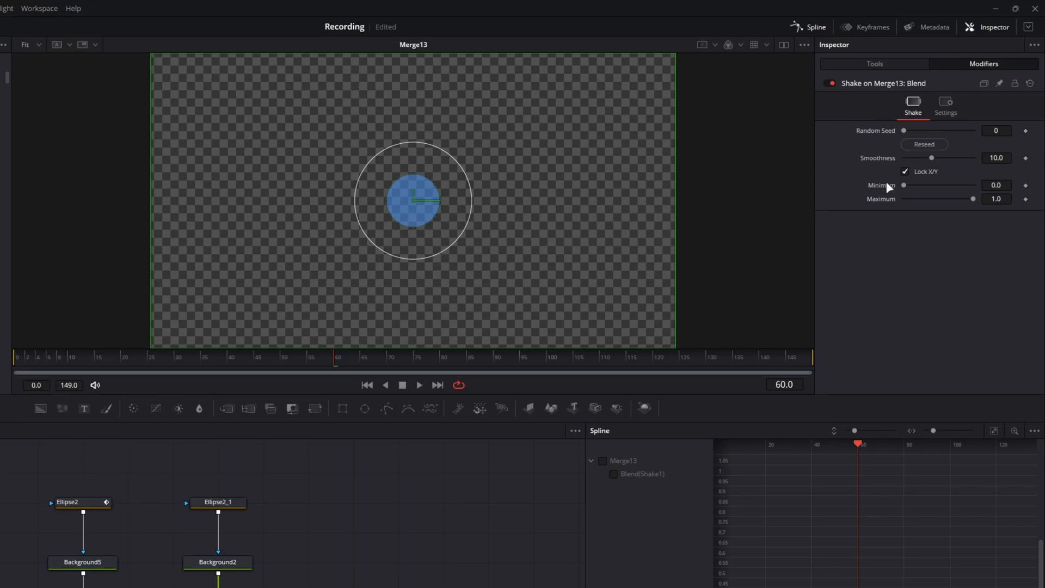
mouse_move(985, 212)
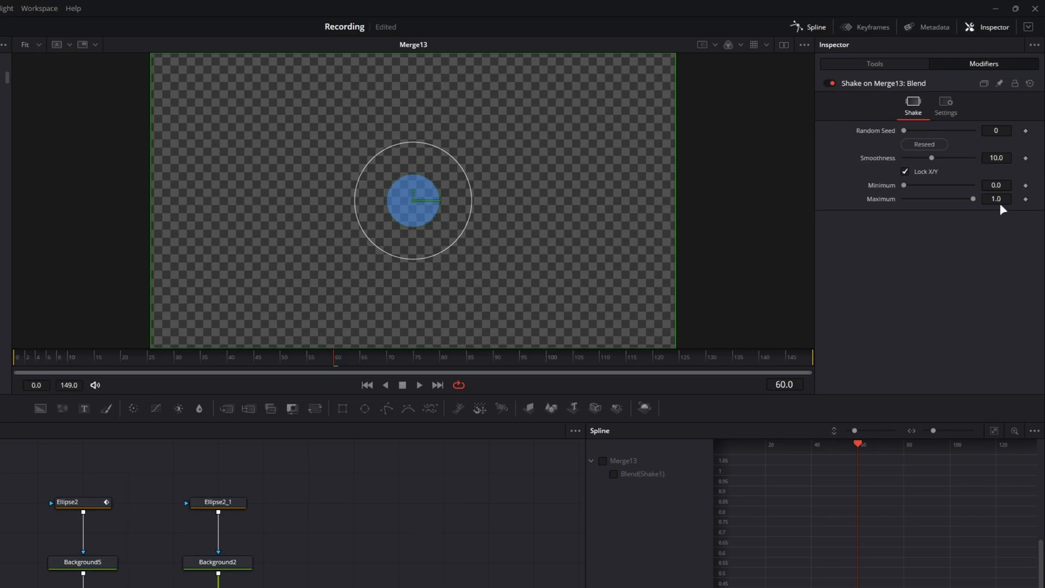
left_click(874, 63)
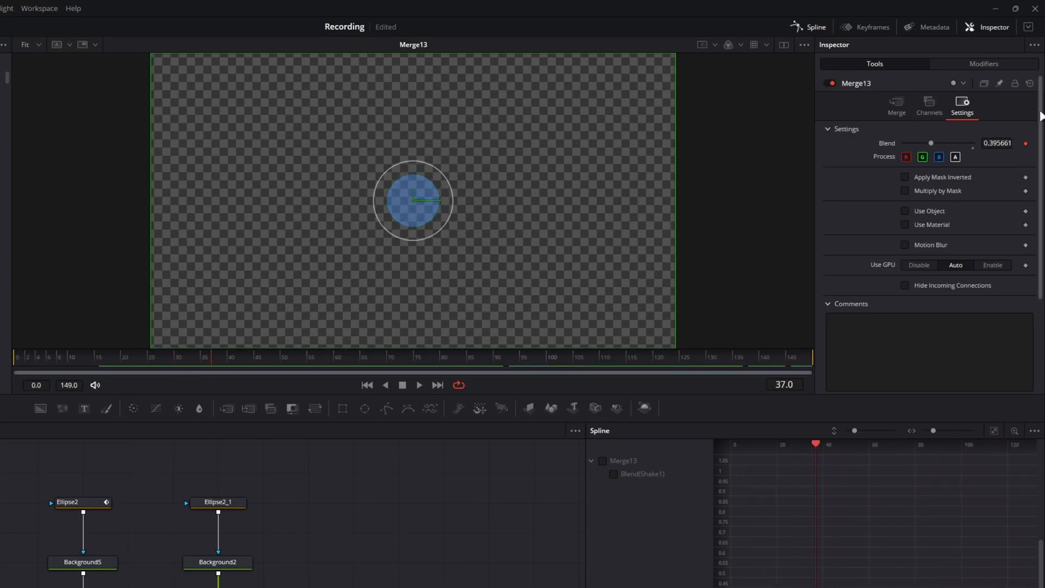
- Show the Shake modifier's Minimum and Maximum controls in the Modifiers tab
left_click(983, 63)
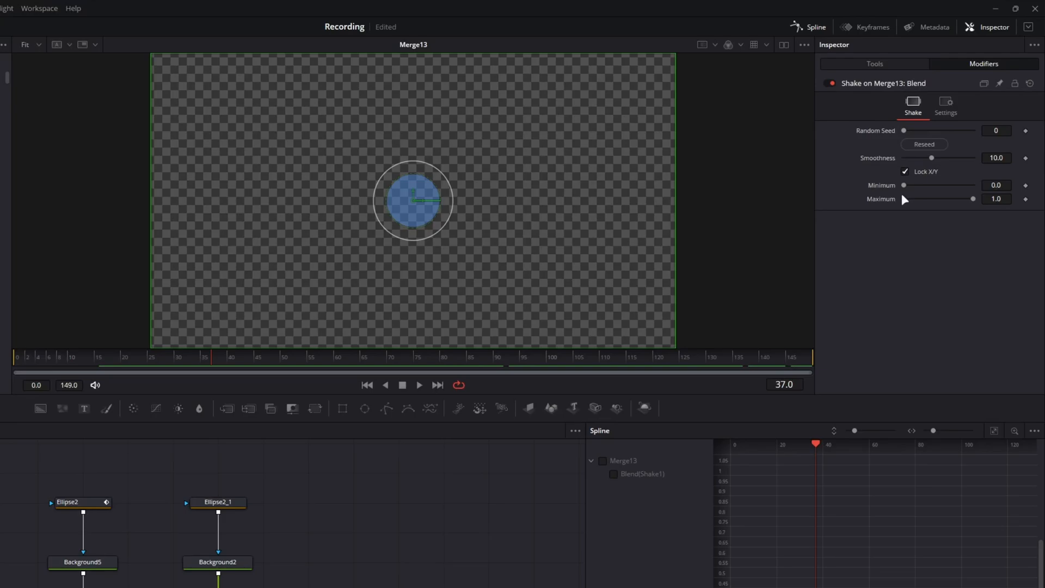
mouse_move(897, 200)
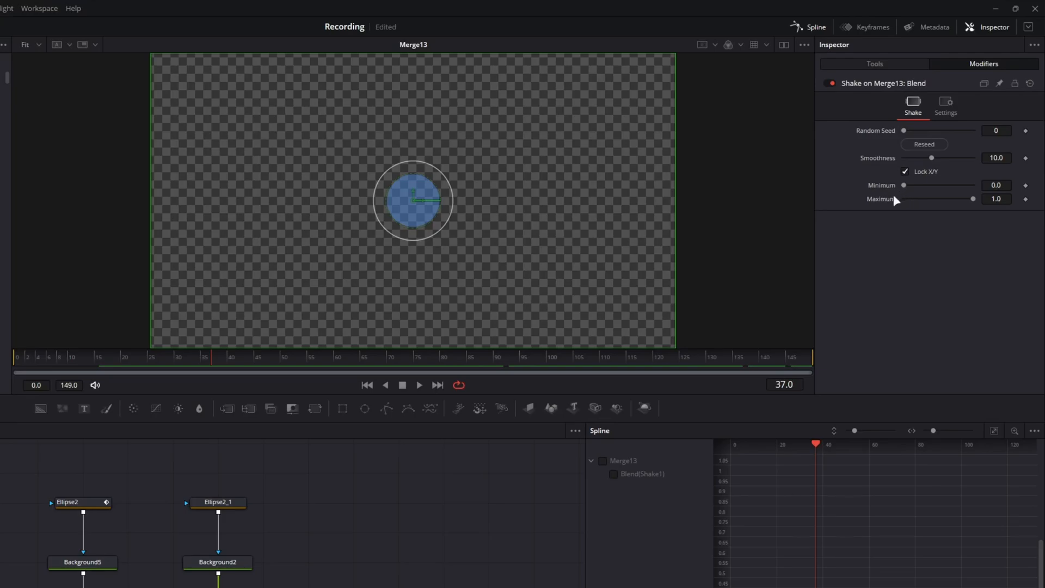
mouse_move(194, 370)
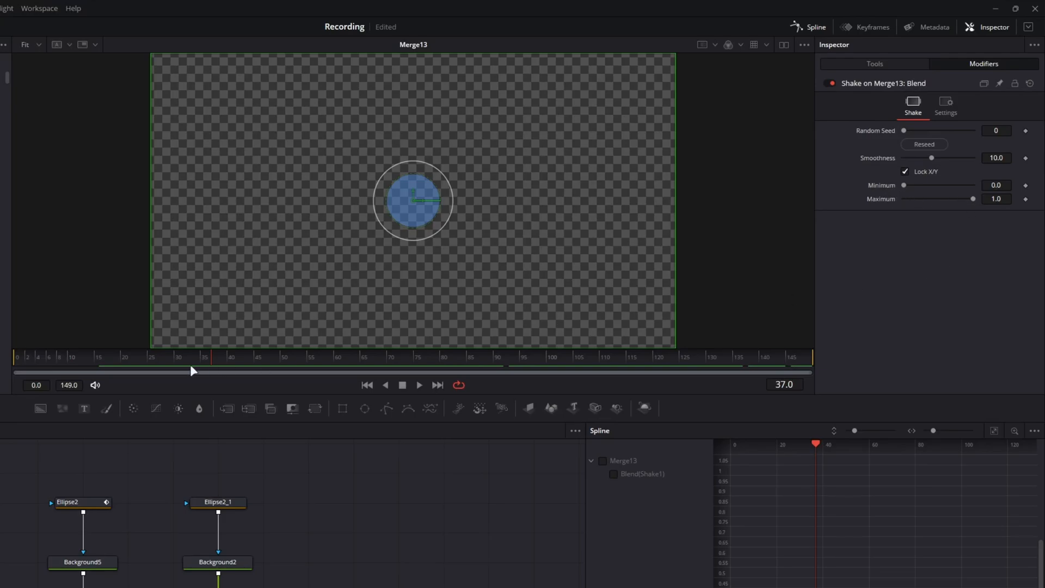
mouse_move(294, 387)
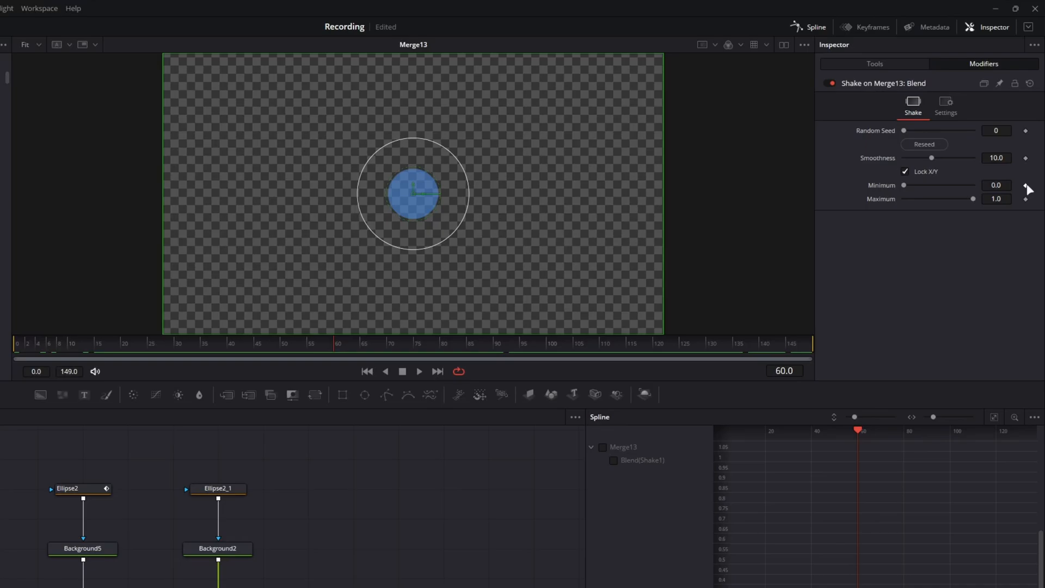
- Keyframe Shake's Minimum and Maximum at frames 0 and 60, with Minimum 0 at frame 0
left_click(1026, 185)
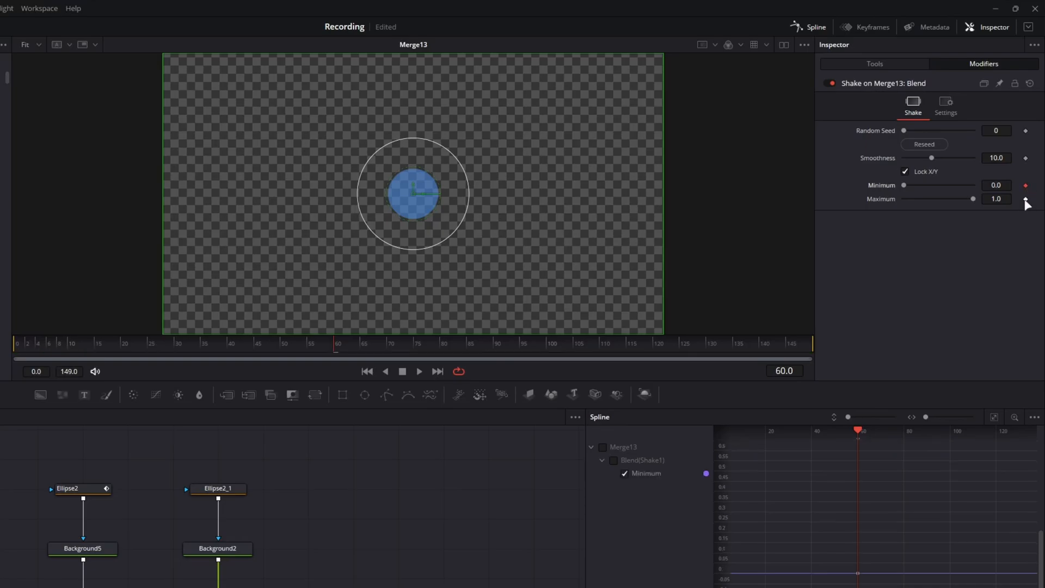
left_click(1026, 198)
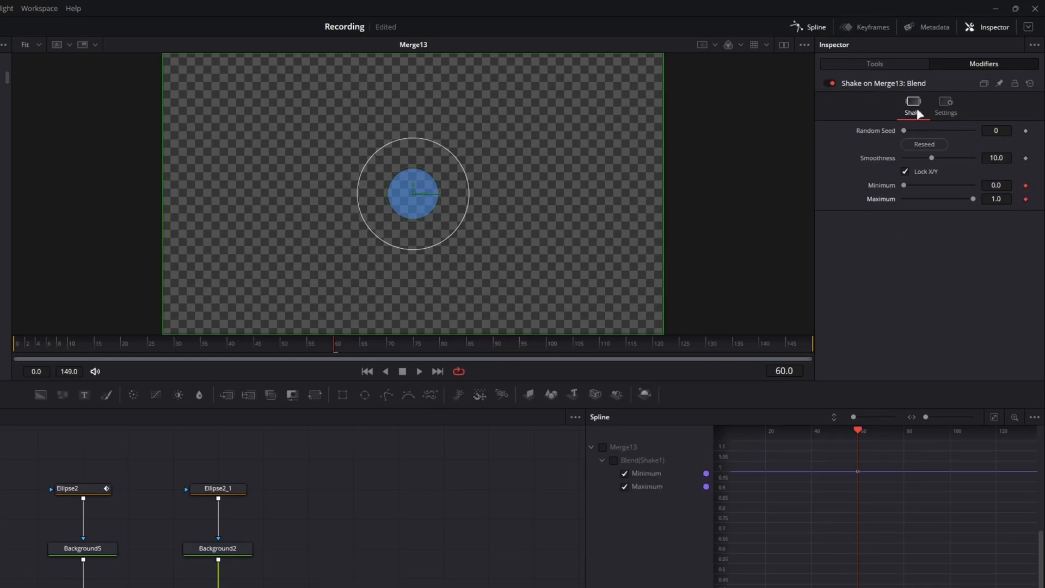
left_click(875, 63)
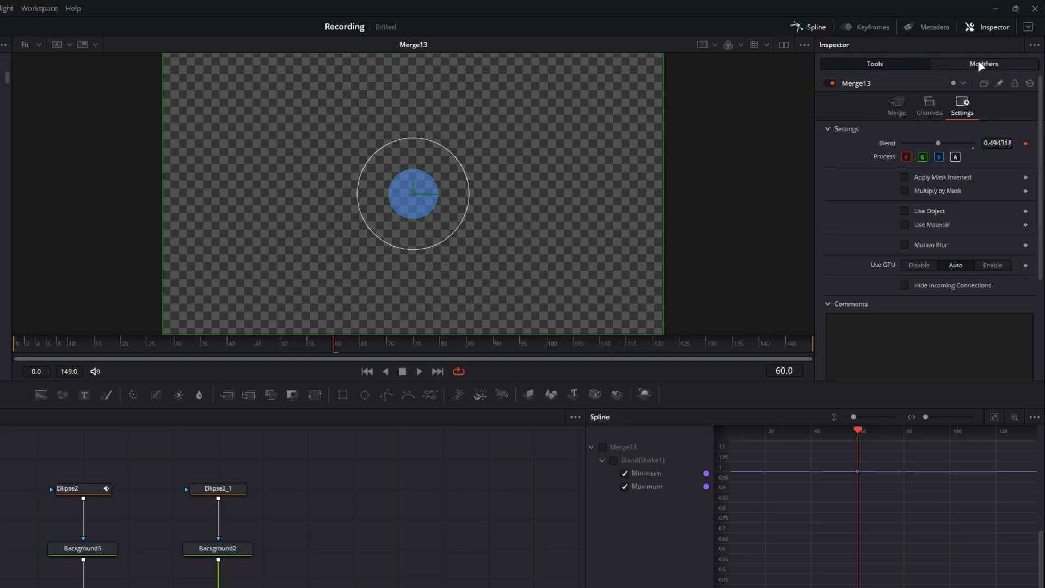
left_click(984, 63)
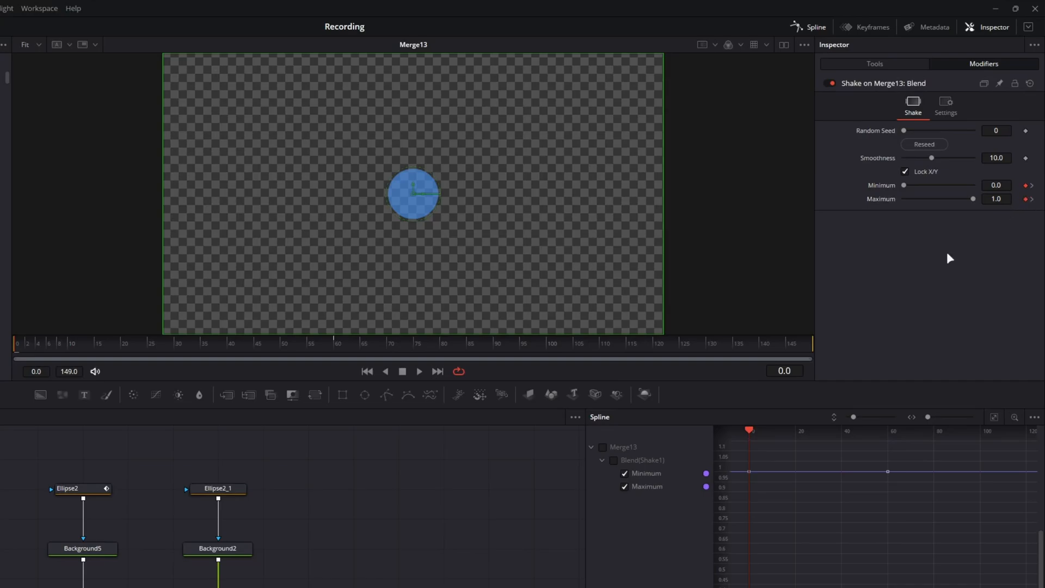
mouse_move(887, 256)
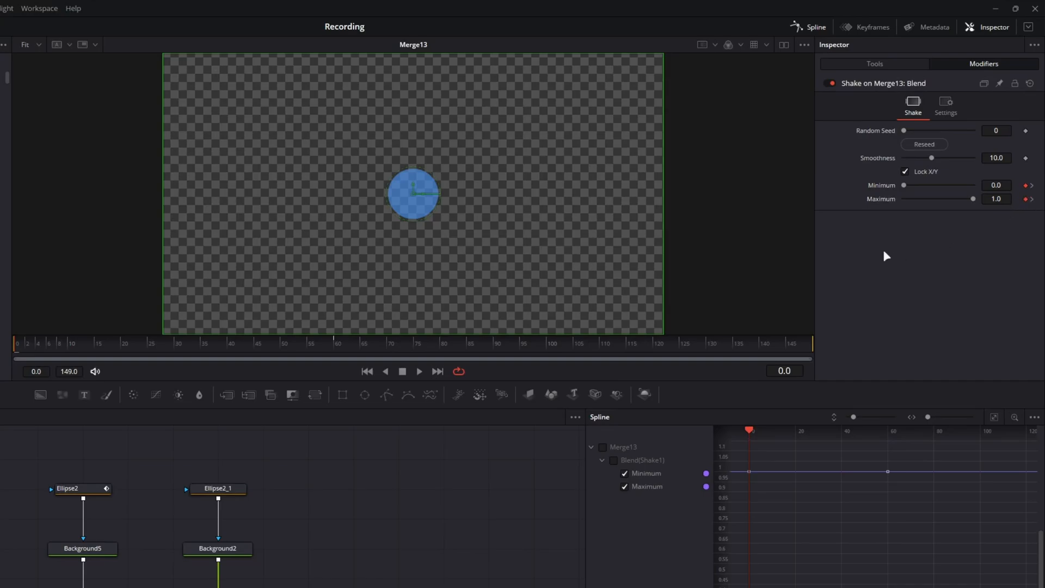
mouse_move(935, 200)
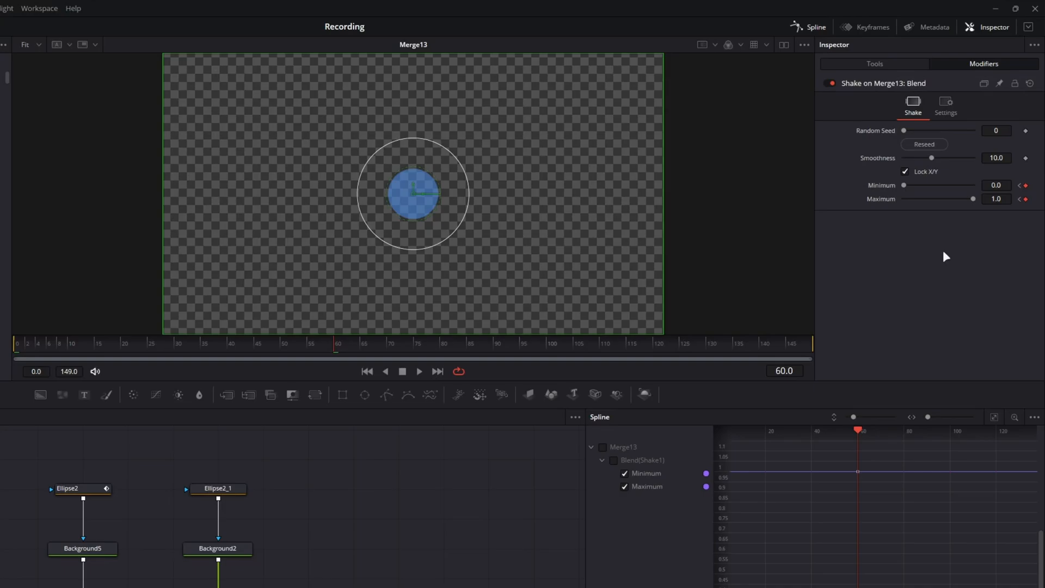
mouse_move(744, 365)
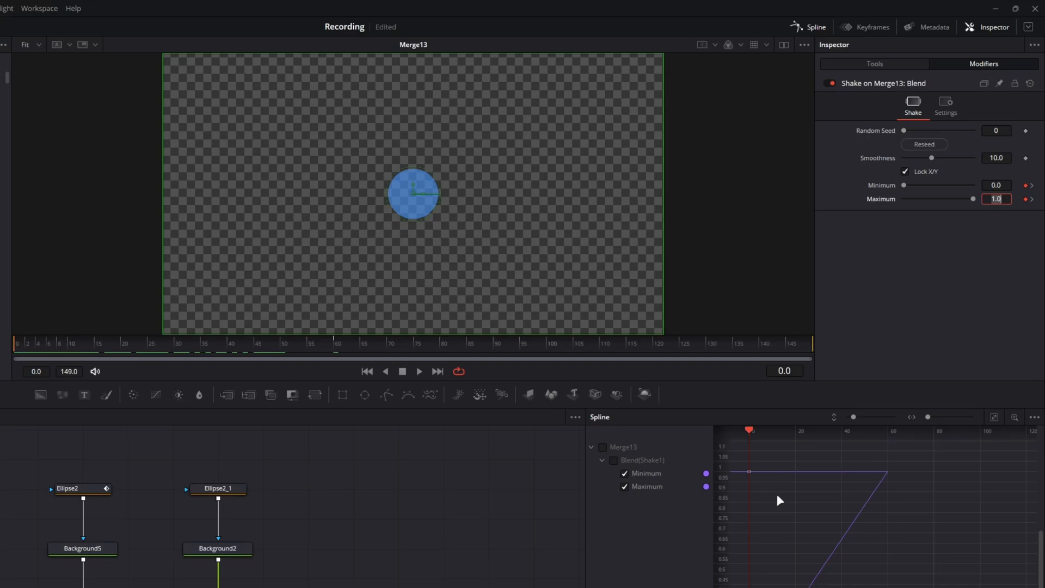
mouse_move(890, 228)
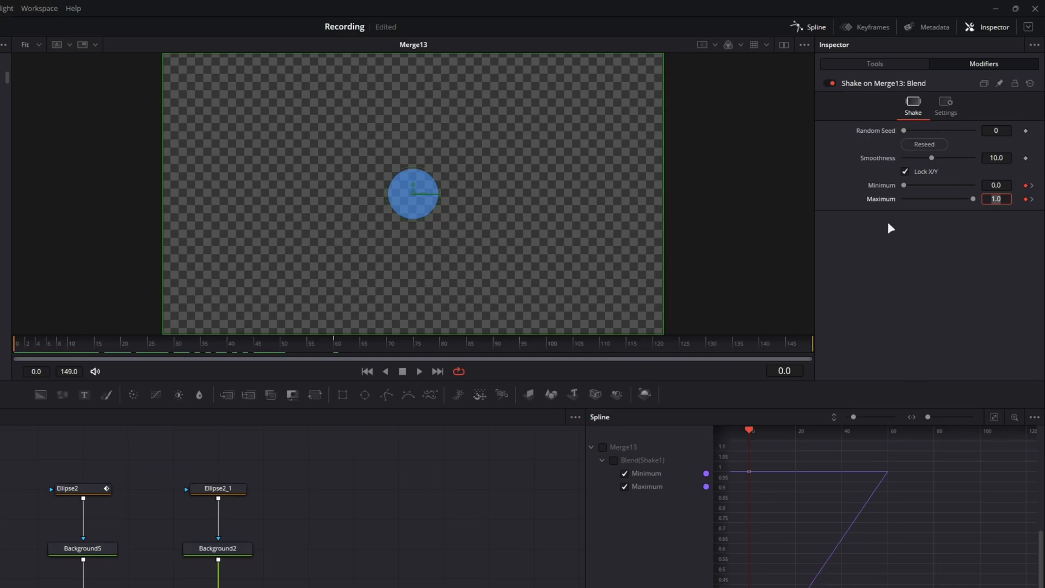
mouse_move(1012, 241)
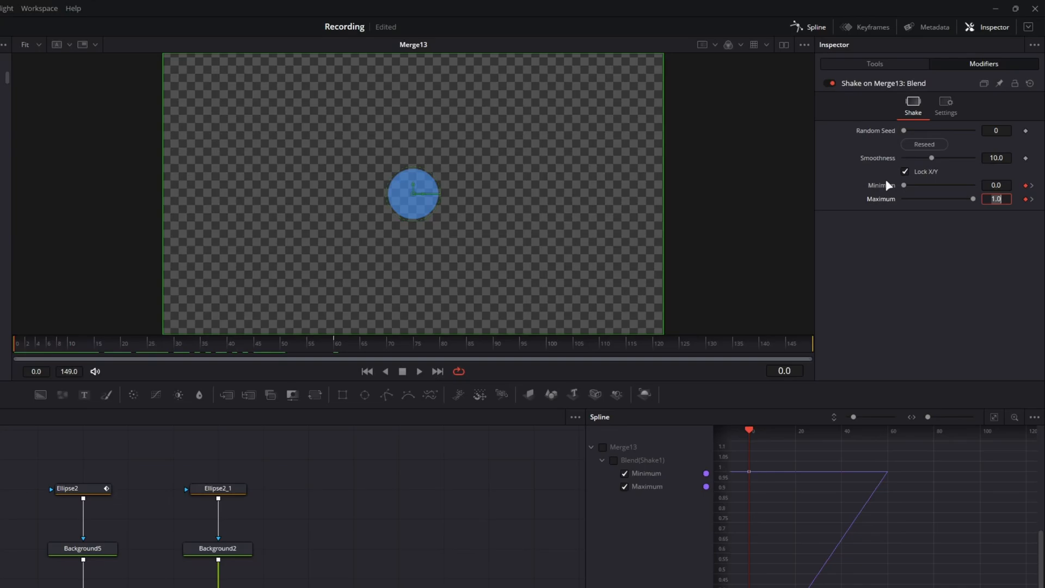
mouse_move(900, 190)
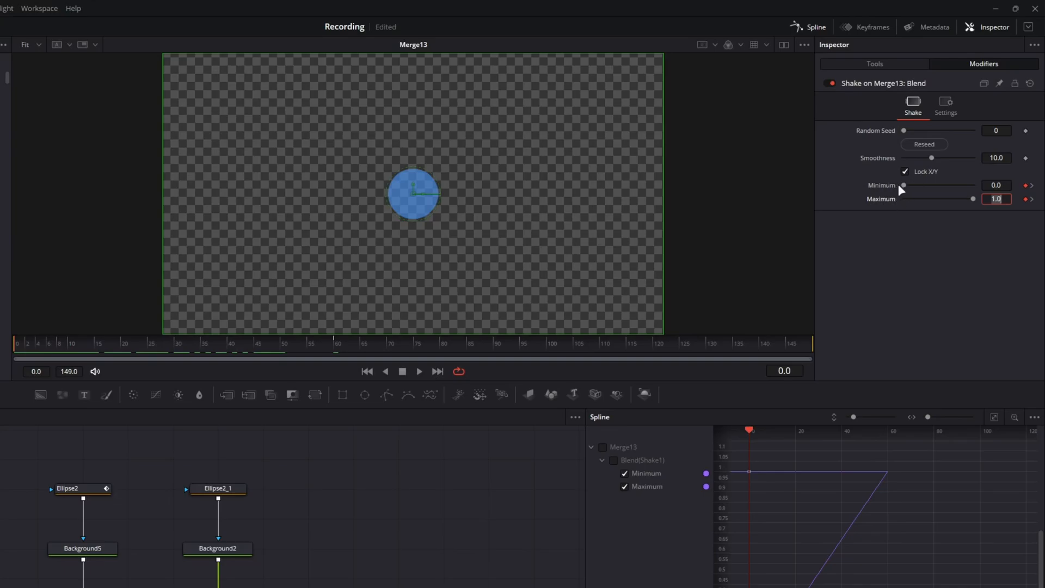
left_click(288, 343)
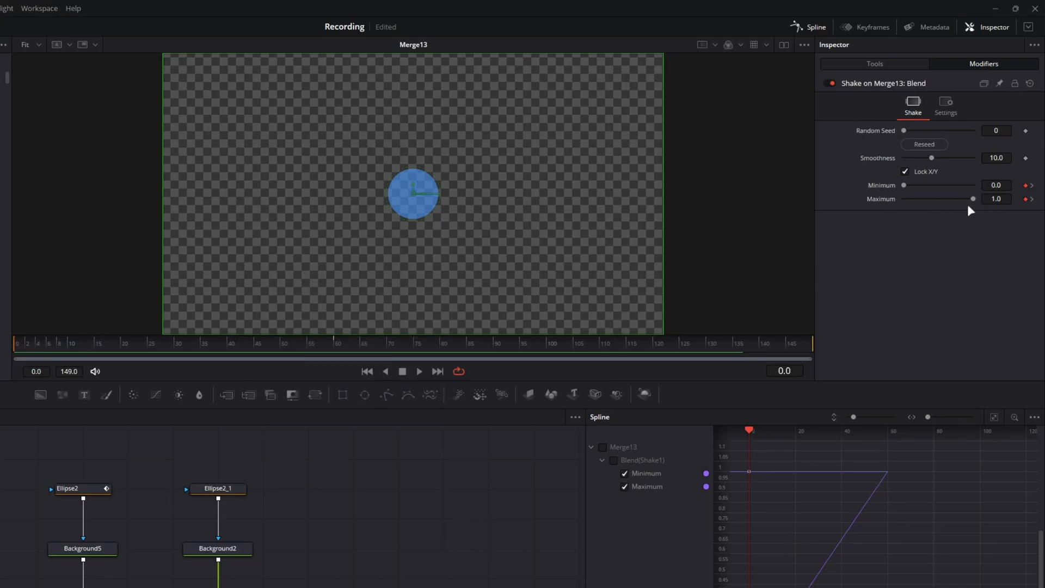
mouse_move(1015, 208)
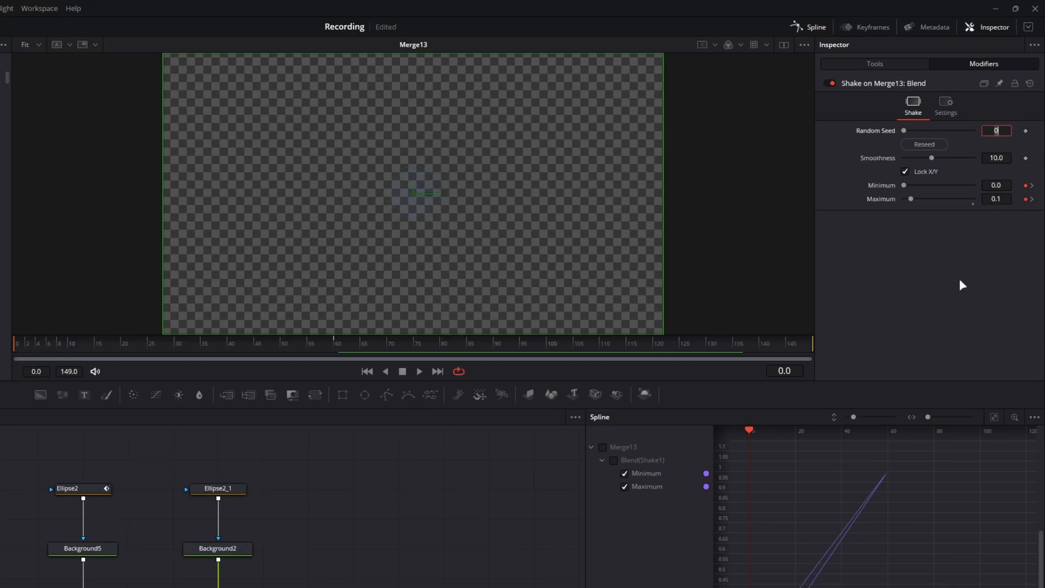
- Set the Shake Maximum to 0.1 at frame 0
left_click(309, 343)
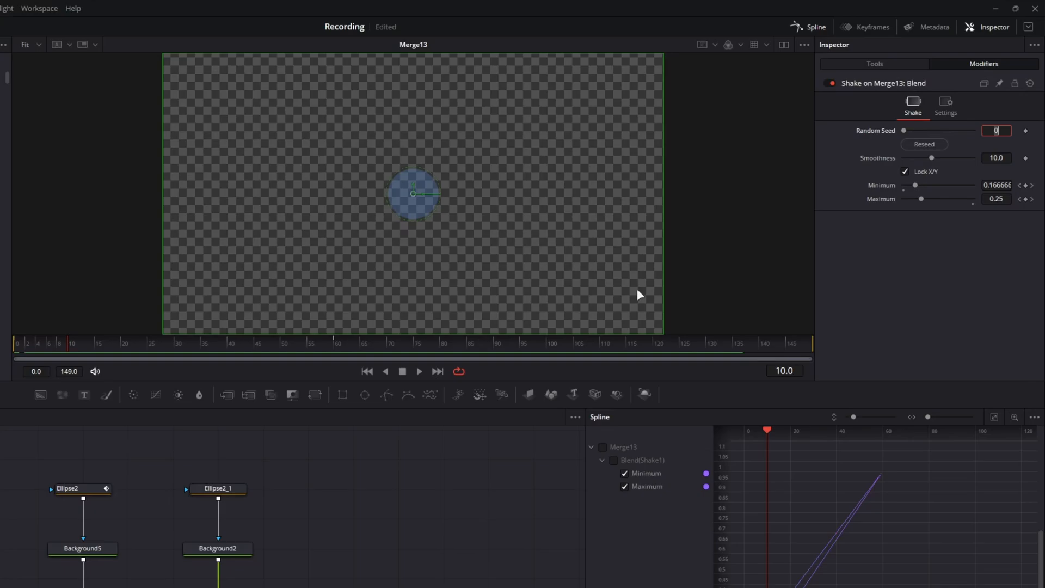
- Lower Shake Smoothness from 0.1 to 0.025, previewing the flicker in between
left_click(997, 158)
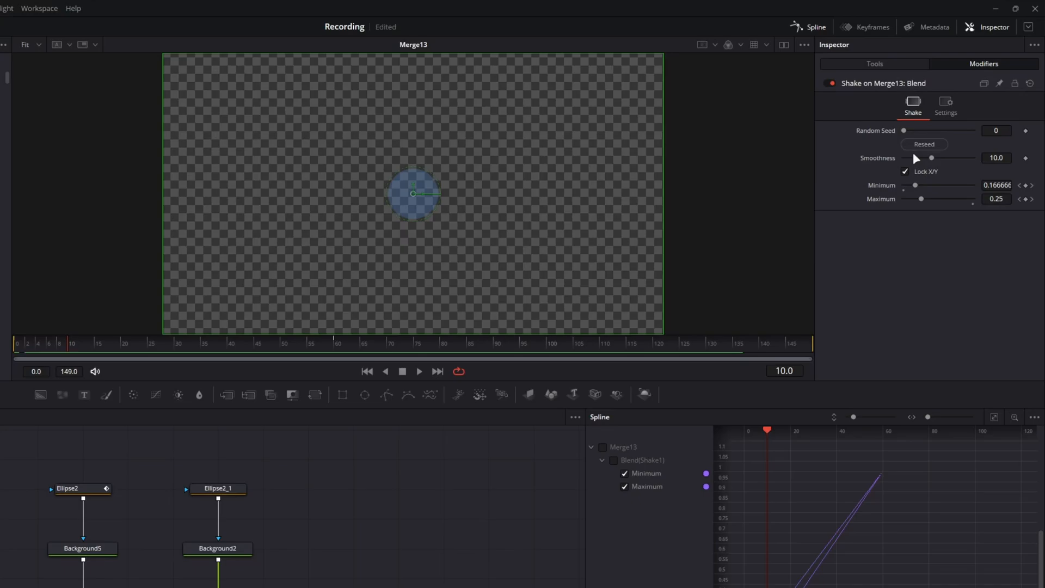
mouse_move(933, 158)
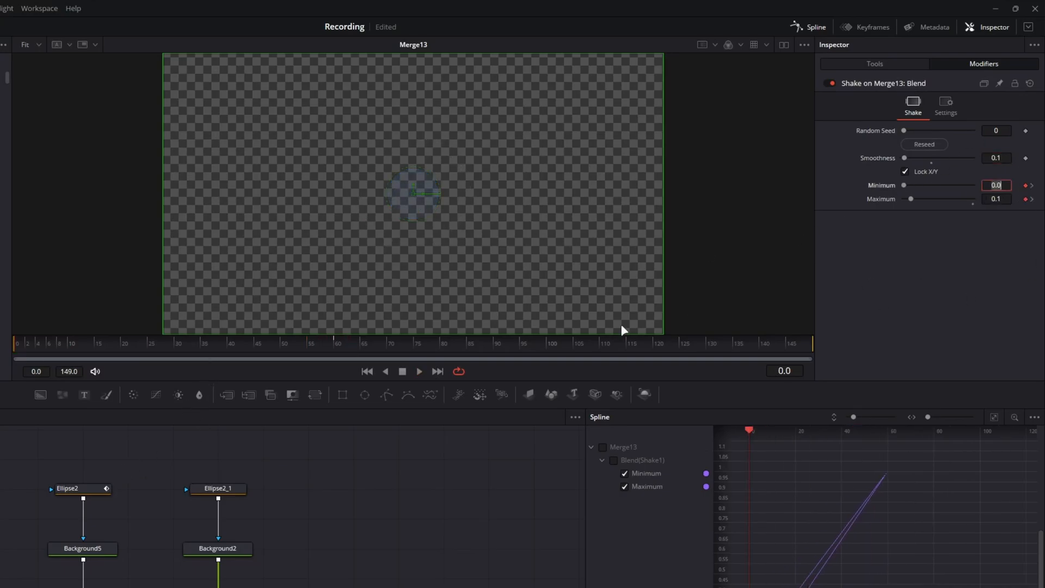
left_click(875, 63)
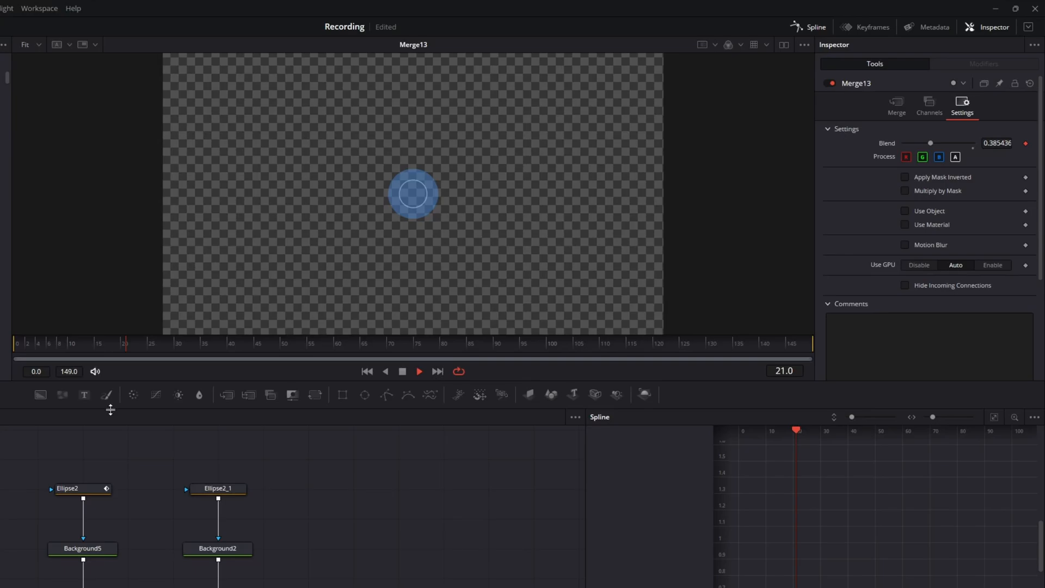
left_click(984, 63)
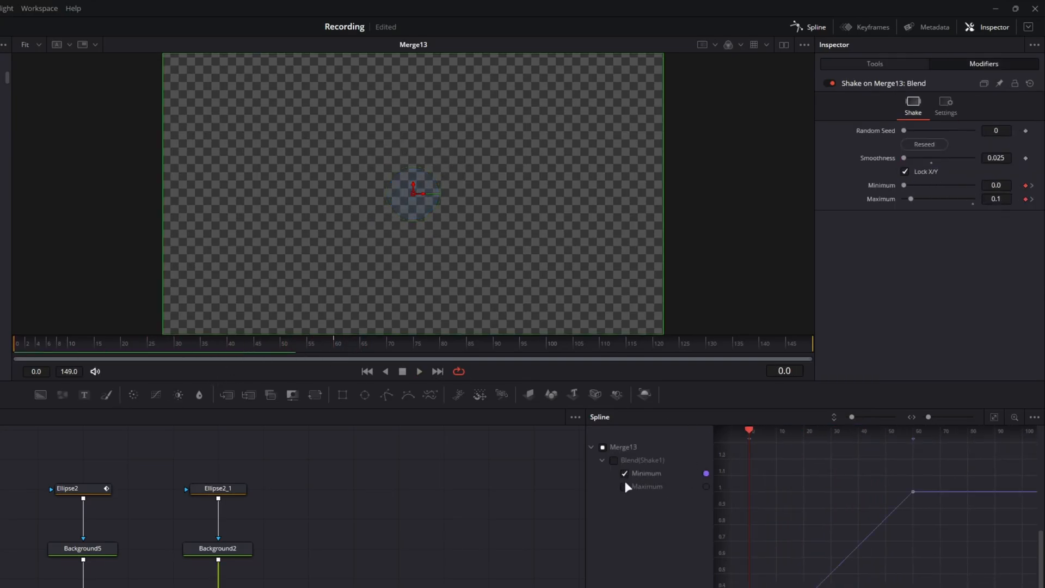
- In the Spline editor, ease the Minimum and Maximum curves steeply into frame 60
left_click(624, 487)
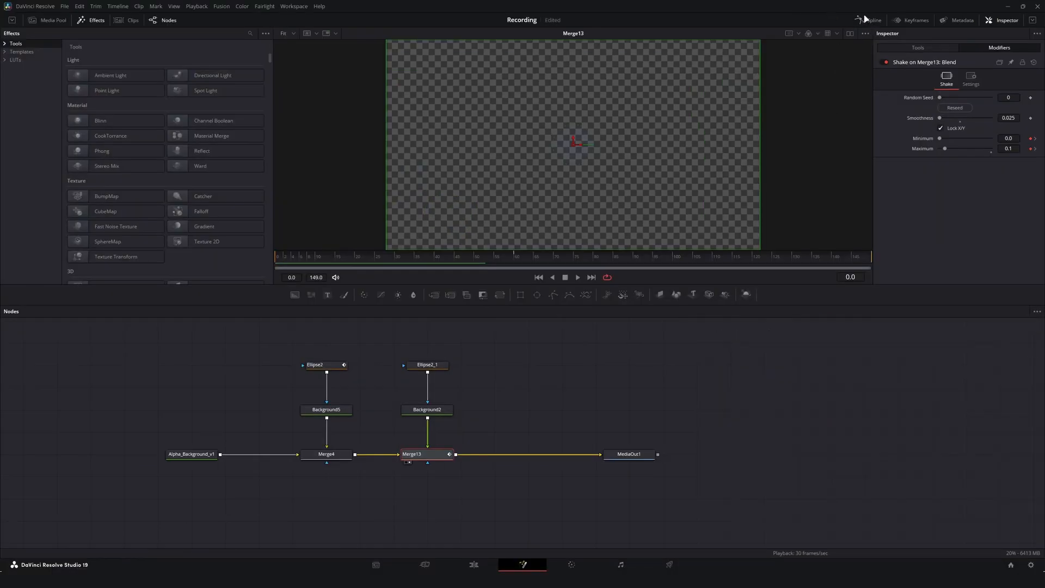
left_click(870, 20)
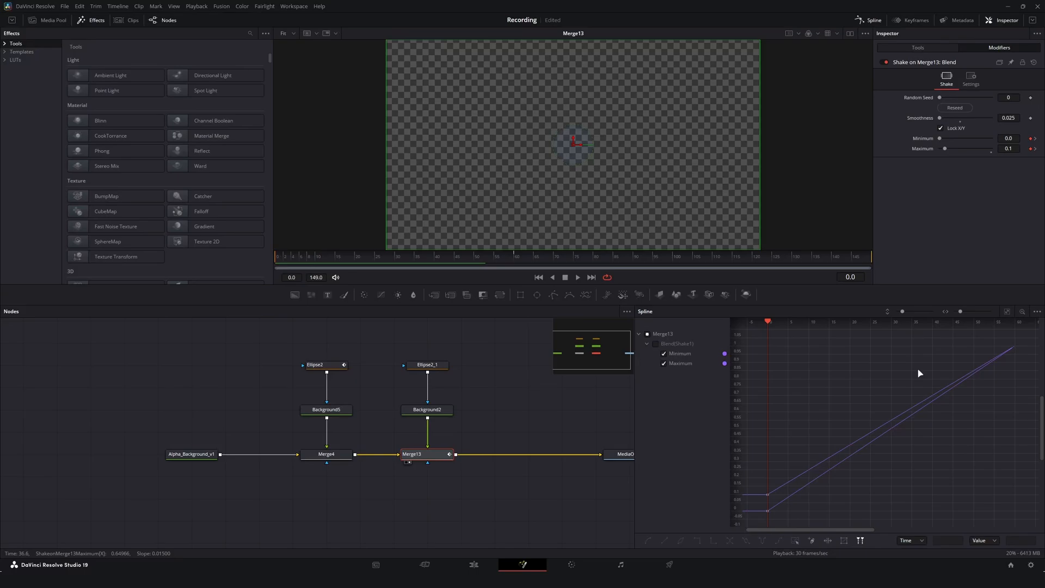
key("ctrl+a")
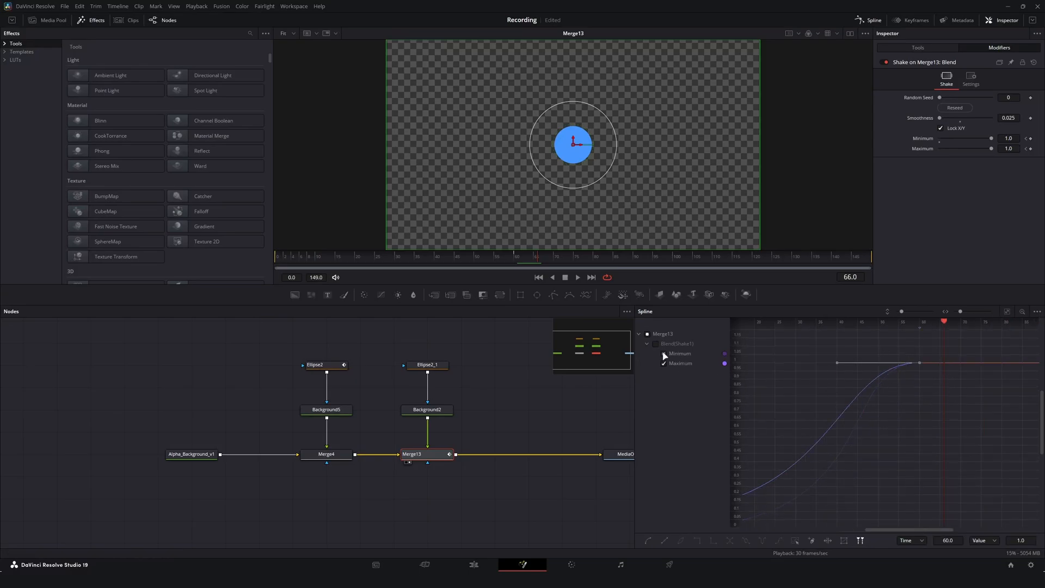
left_click(680, 363)
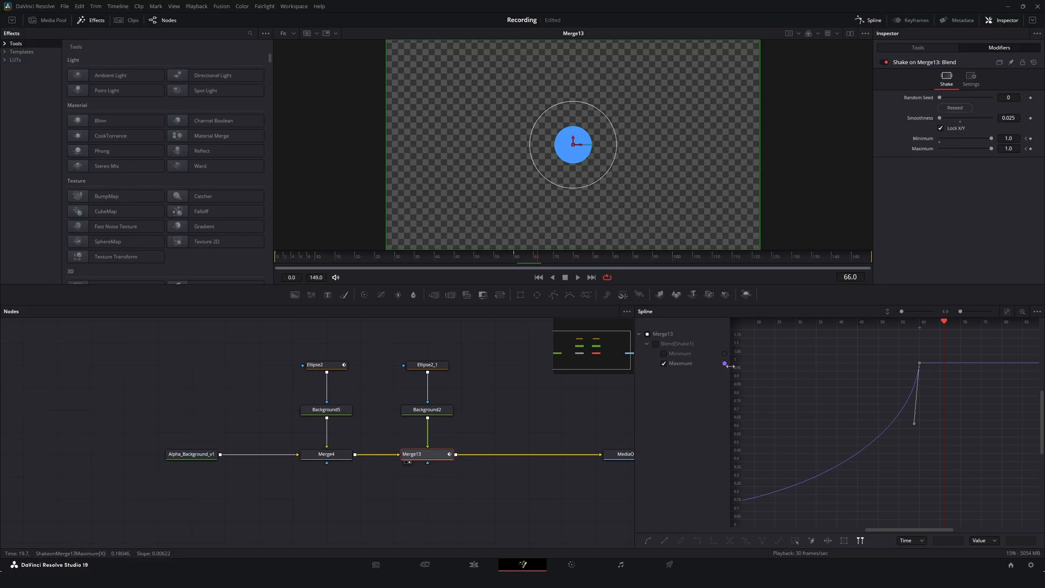
left_click(680, 353)
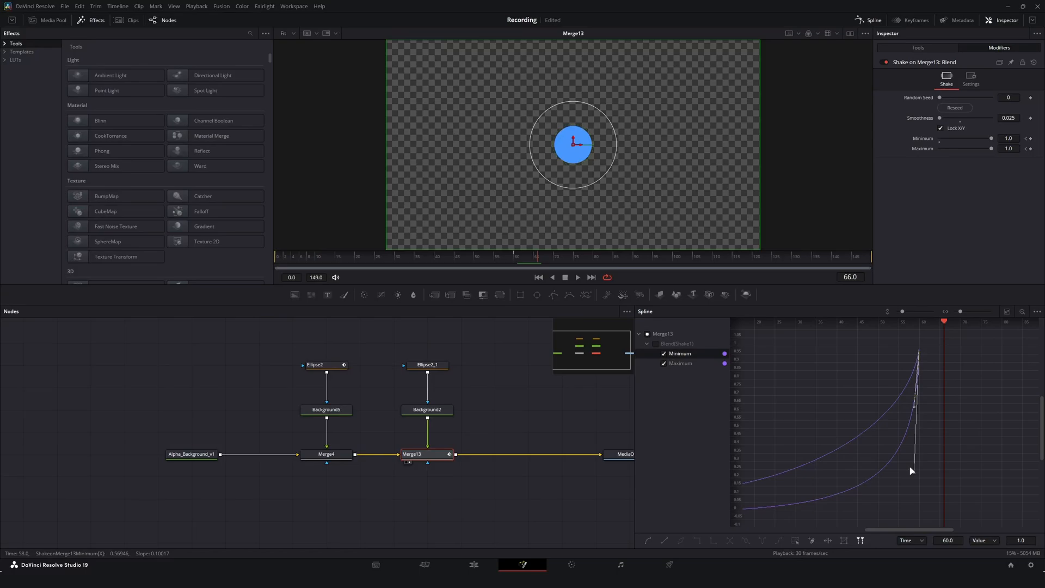
left_click(537, 276)
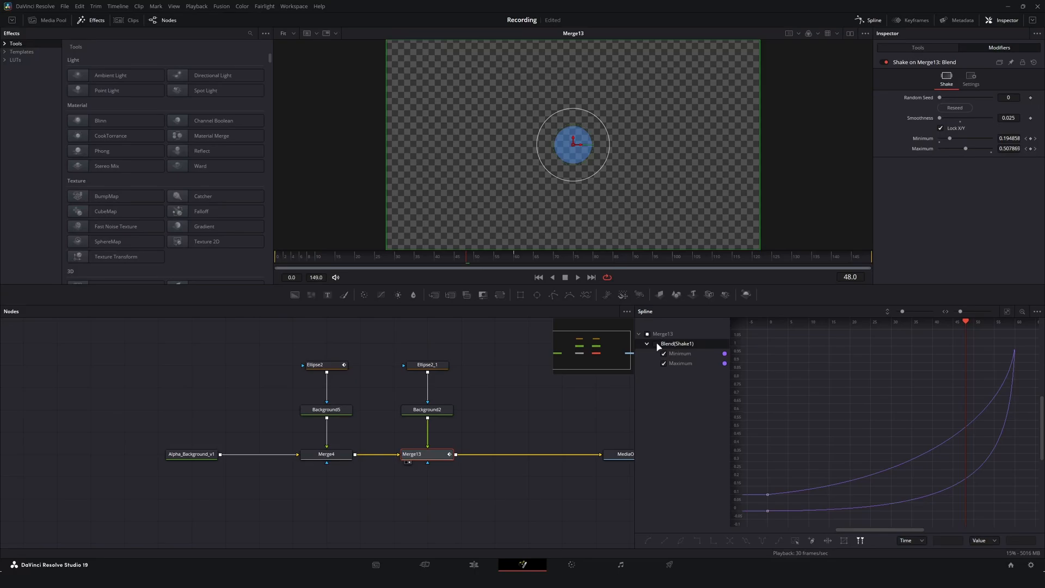
- Show the Blend(Shake1) curve, reseed the shake twice, and set Smoothness to 0.001
left_click(647, 343)
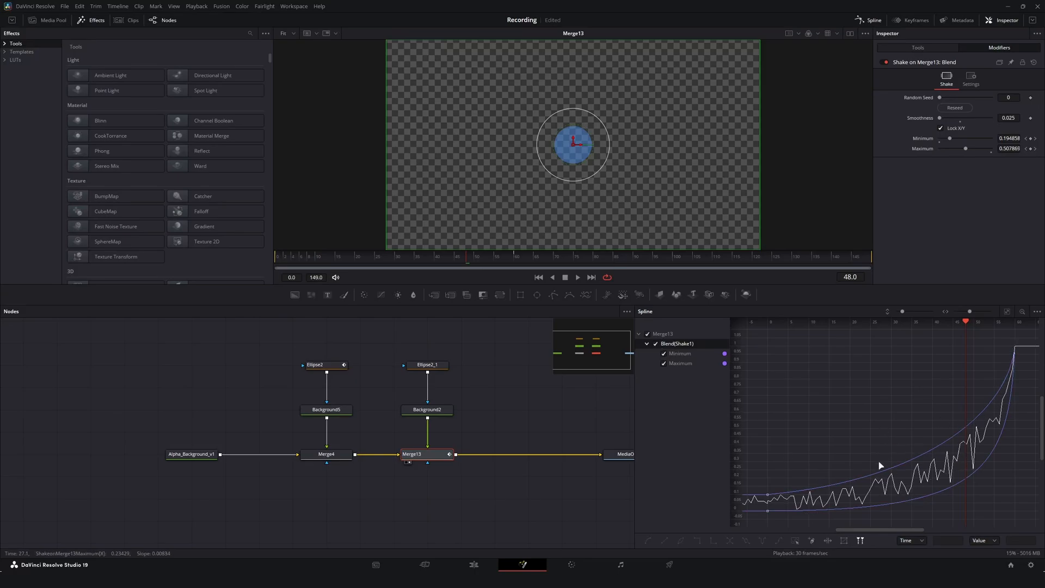
left_click(954, 108)
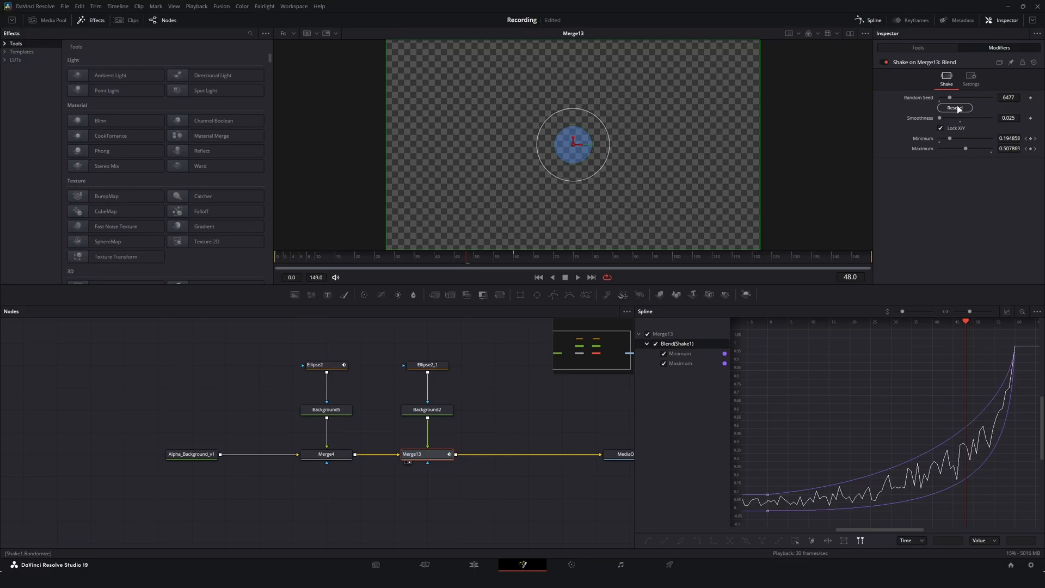
left_click(955, 108)
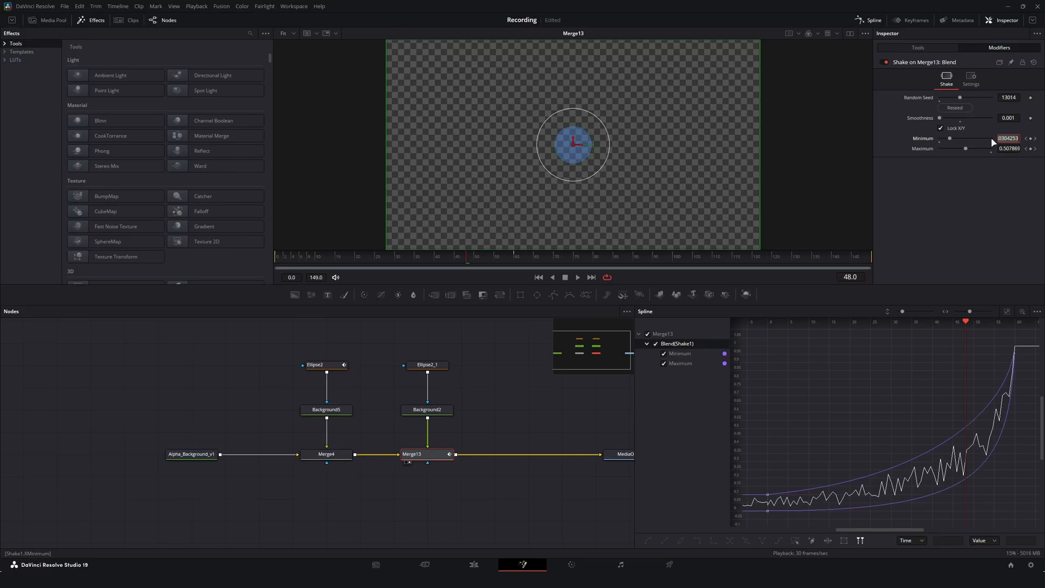
mouse_move(927, 344)
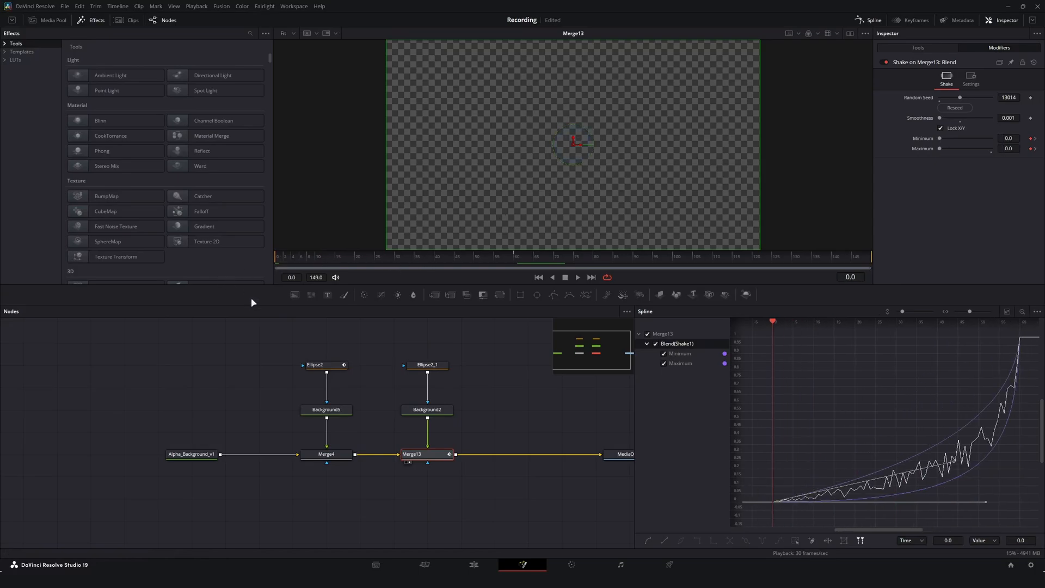
left_click(577, 277)
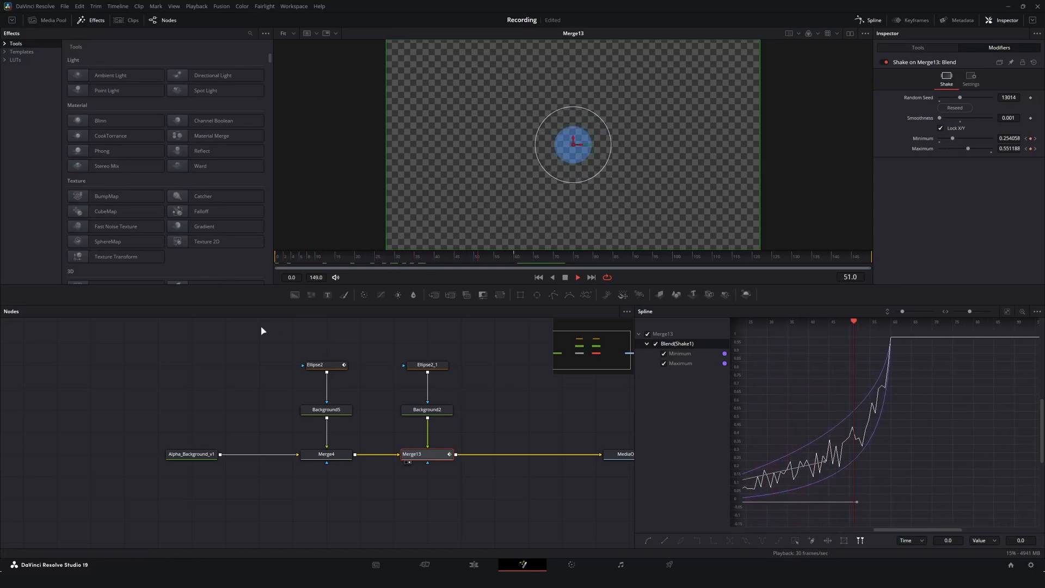